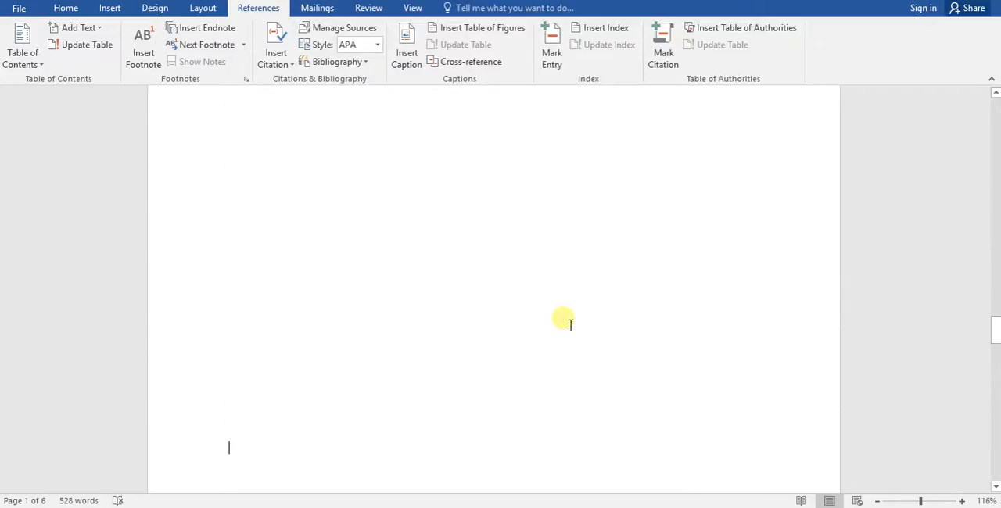
# Place the cursor on blank page 2 and show the built-in table of contents styles.
pyautogui.scroll(-3)
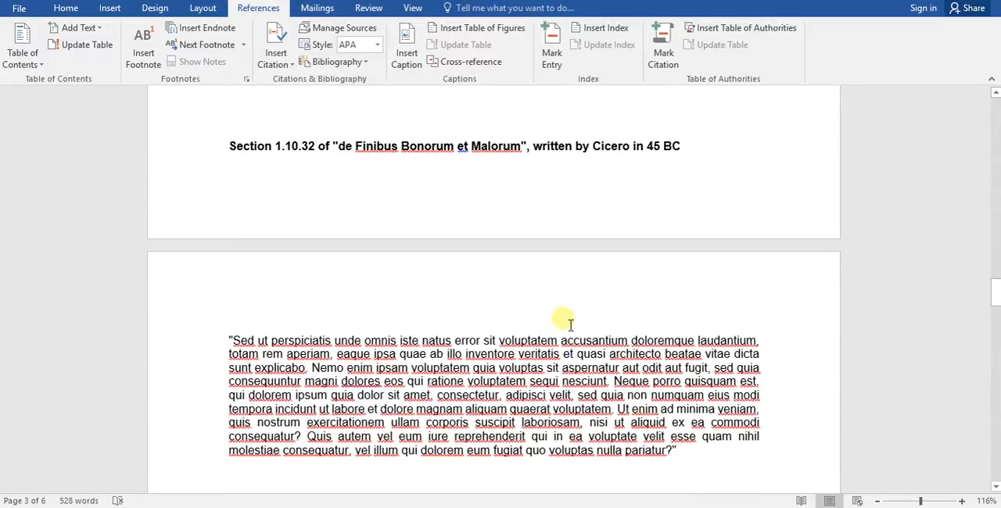
pyautogui.scroll(-3)
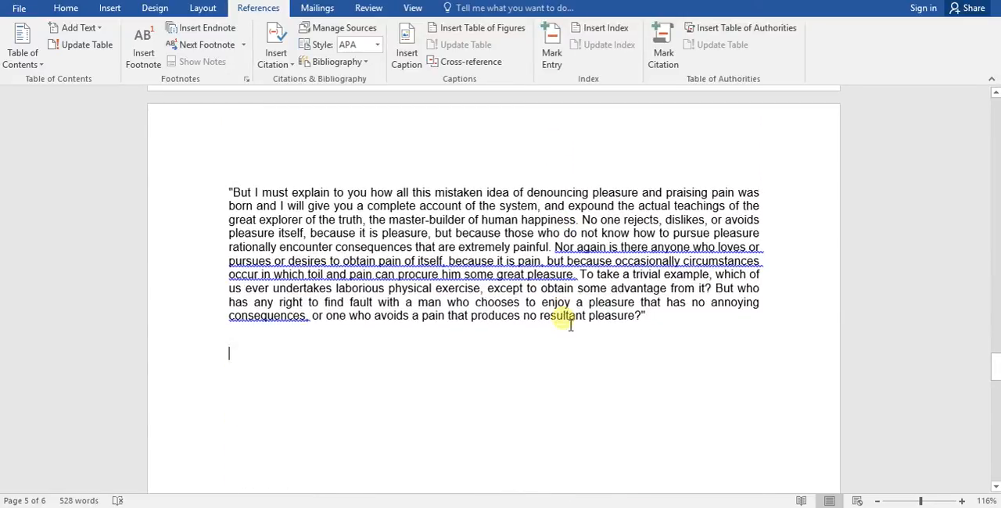
pyautogui.scroll(-3)
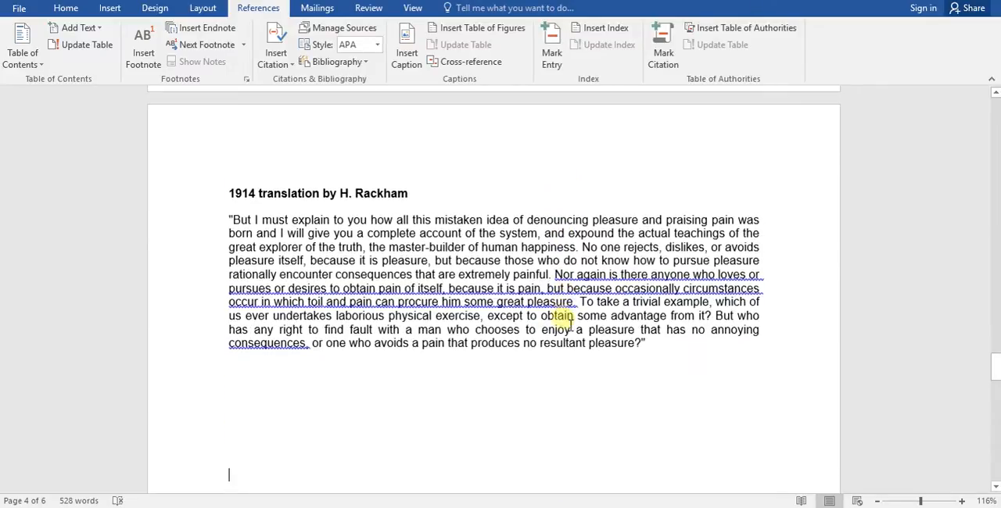
pyautogui.scroll(-3)
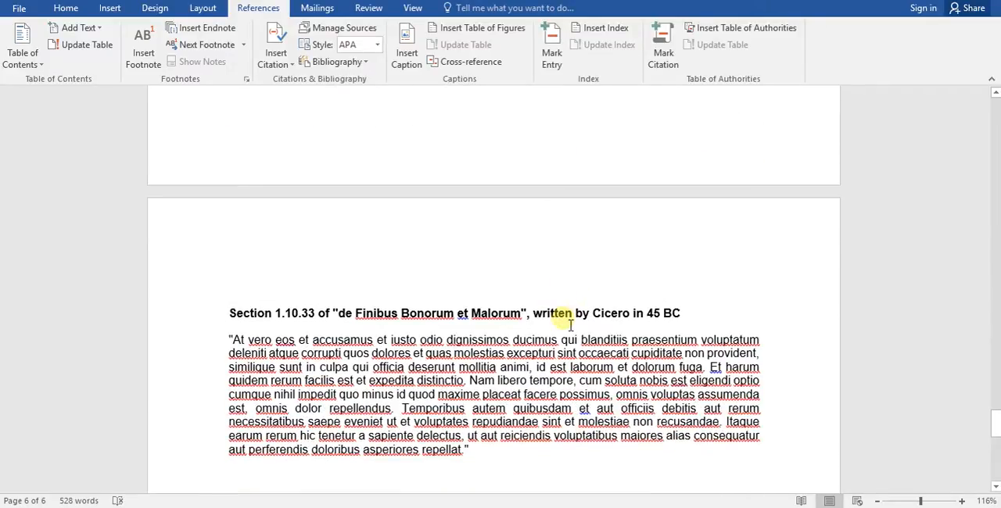
pyautogui.scroll(-3)
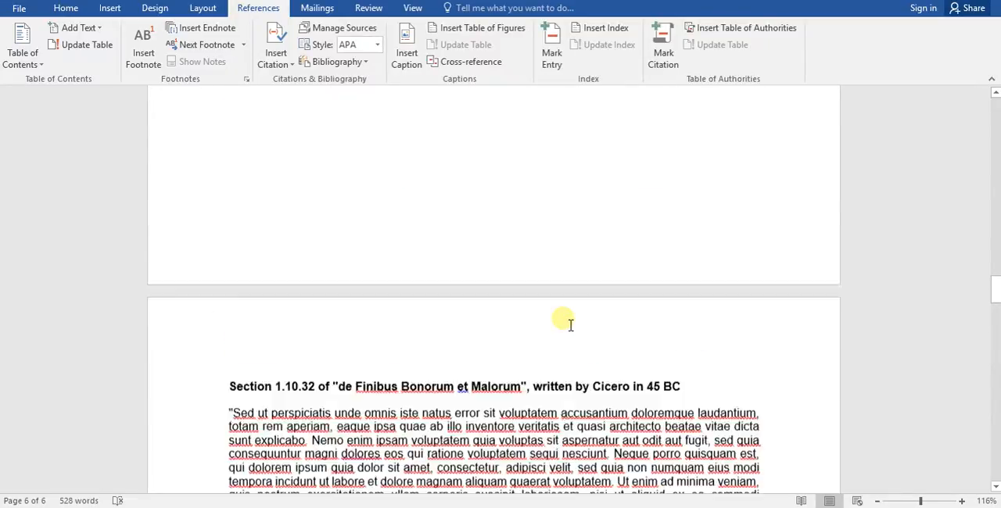
pyautogui.scroll(-3)
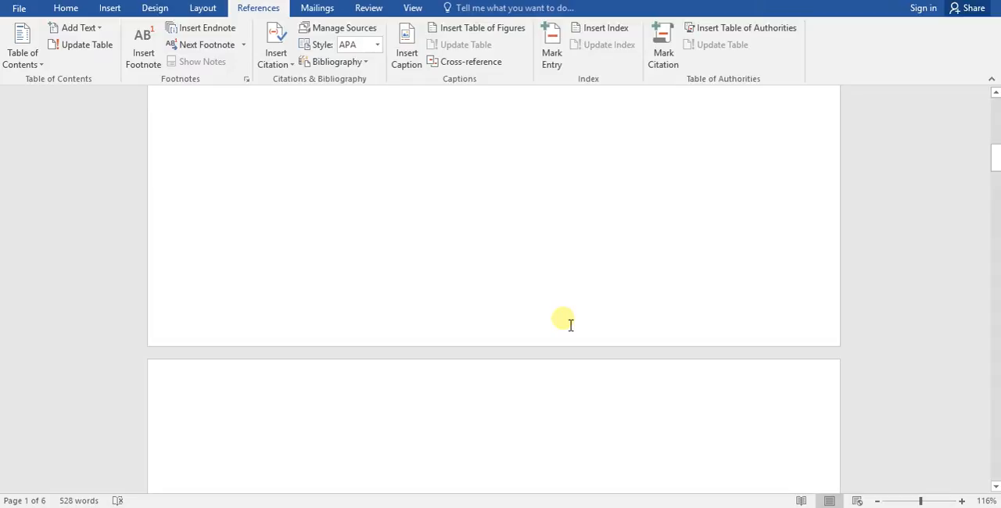
pyautogui.click(228, 448)
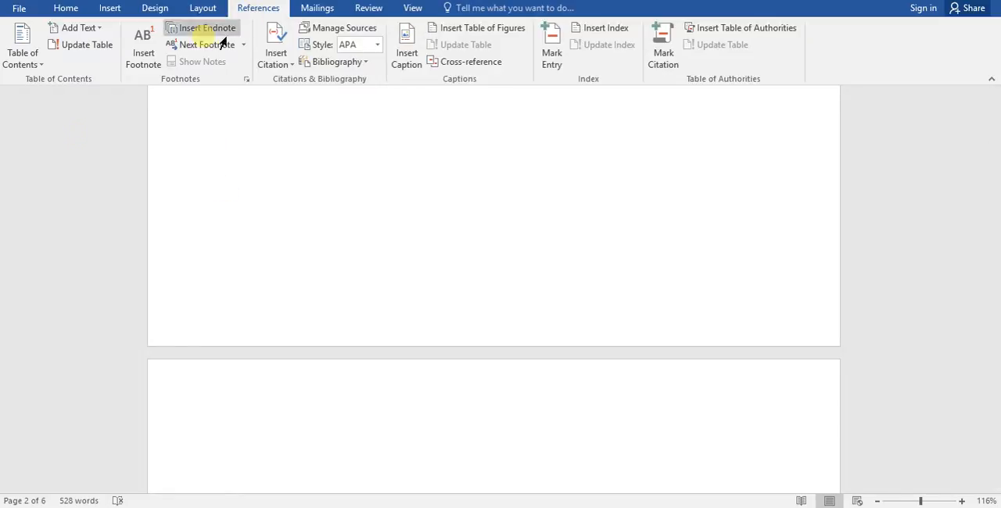
pyautogui.click(24, 47)
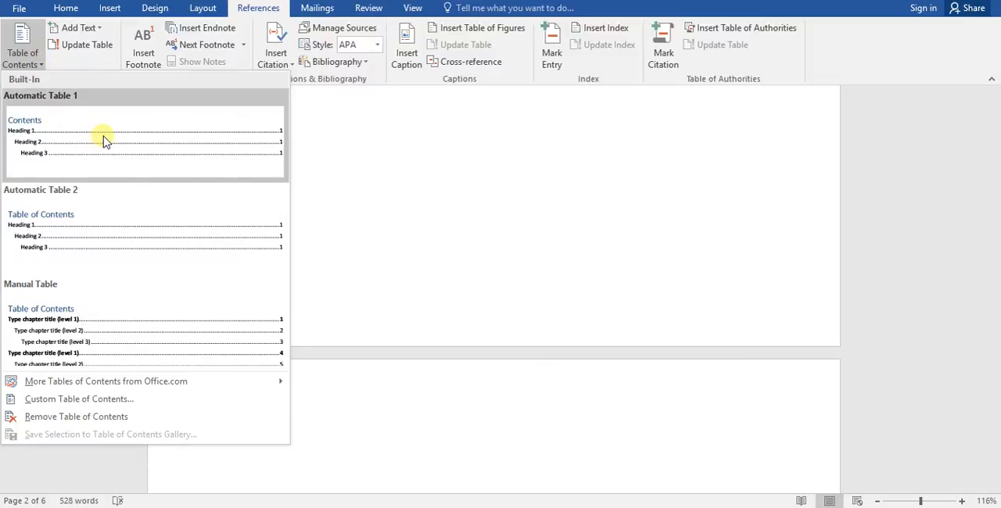
pyautogui.moveTo(106, 141)
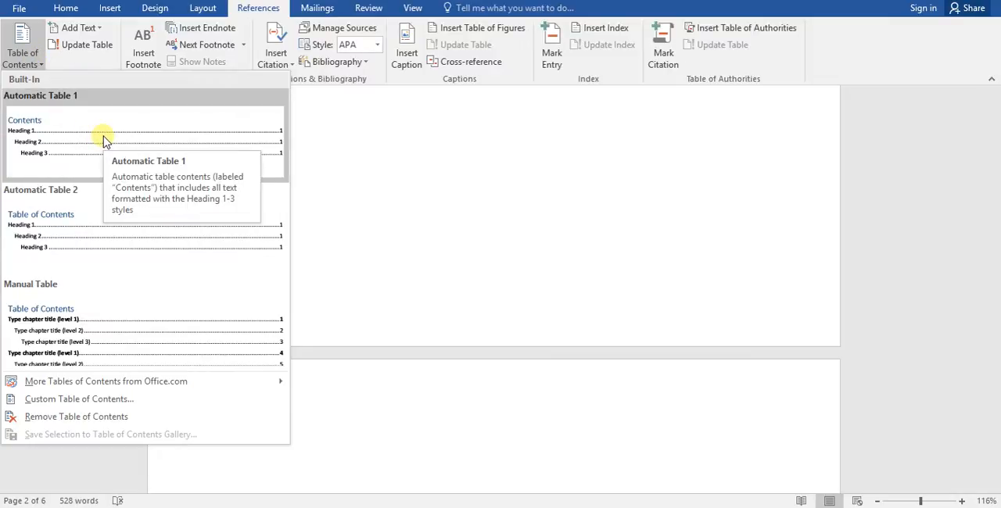
pyautogui.moveTo(172, 399)
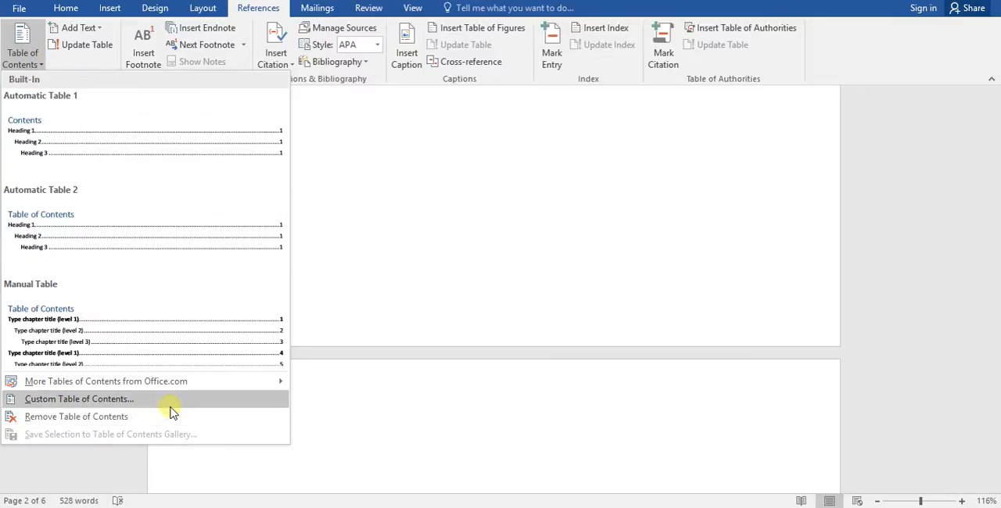
pyautogui.moveTo(178, 408)
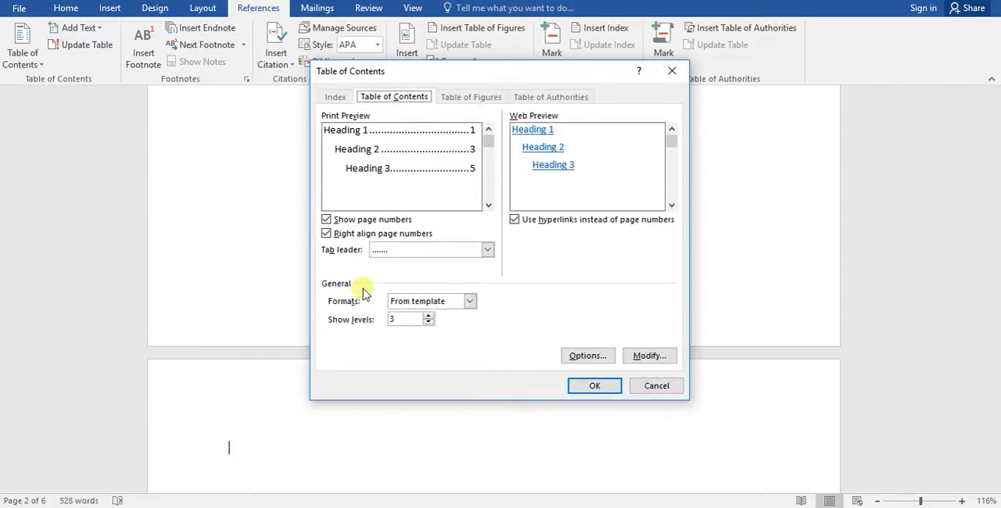
pyautogui.moveTo(378, 280)
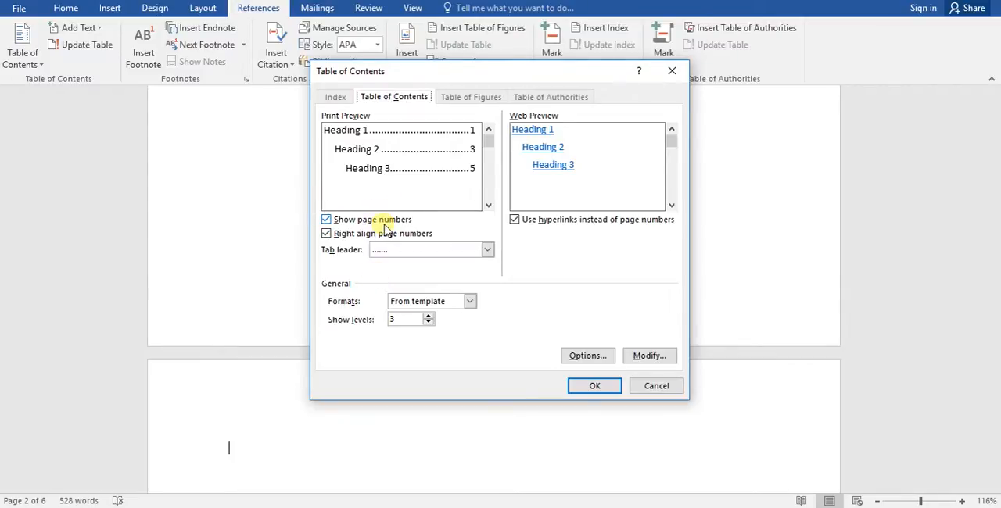
# Set the custom table of contents to show page numbers with dotted leaders and 3 levels.
pyautogui.click(326, 219)
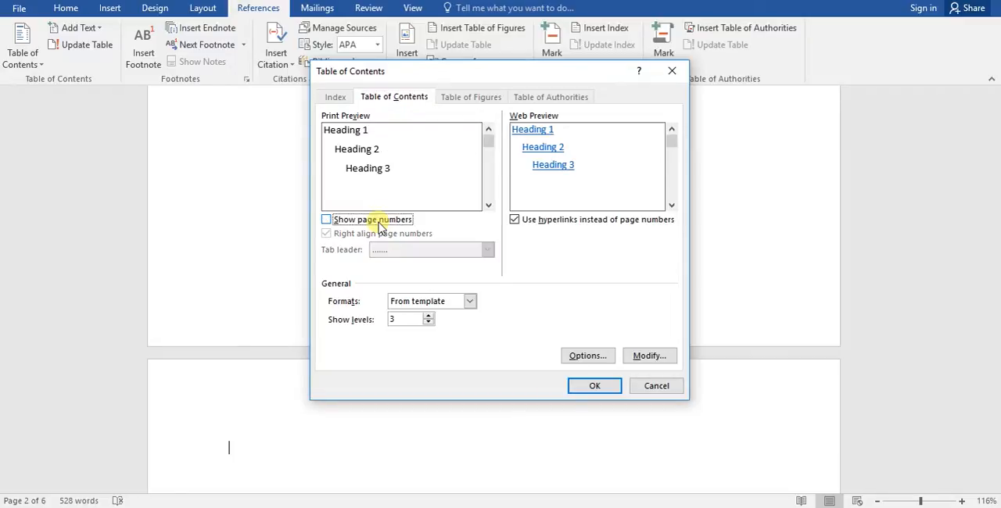
pyautogui.click(327, 219)
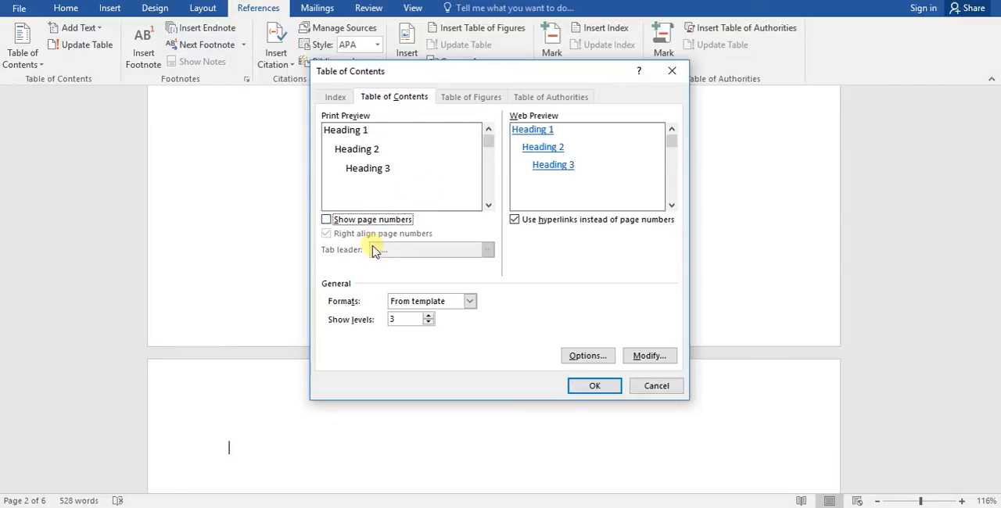
pyautogui.click(326, 219)
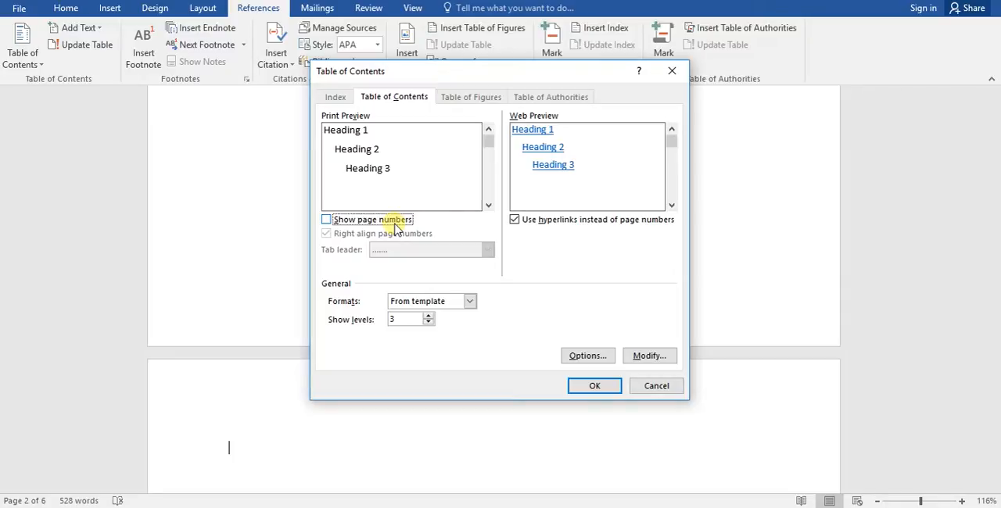
pyautogui.click(327, 219)
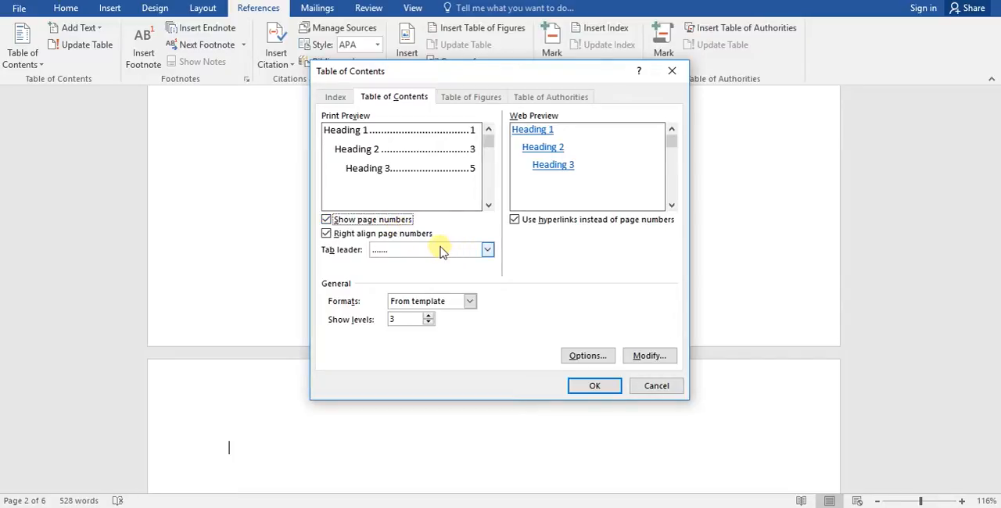
pyautogui.click(487, 249)
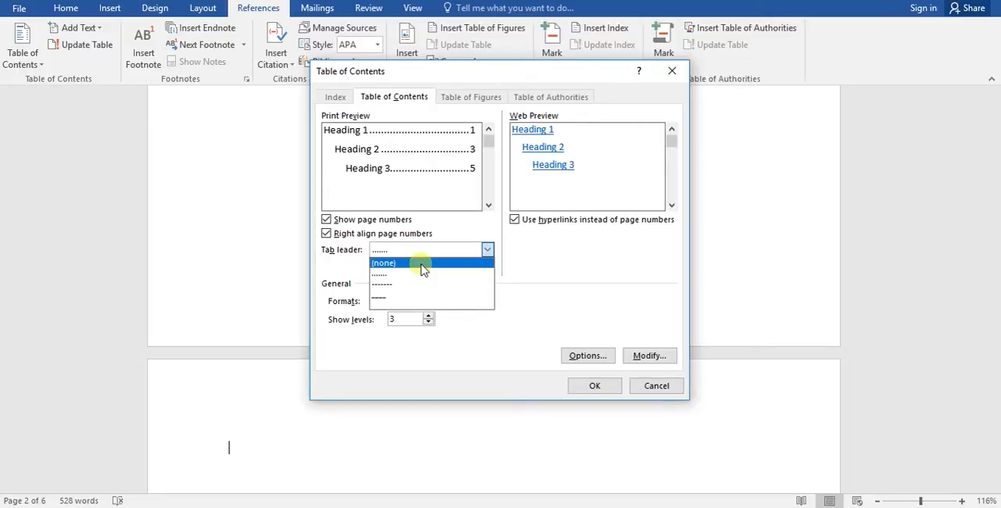
pyautogui.click(384, 262)
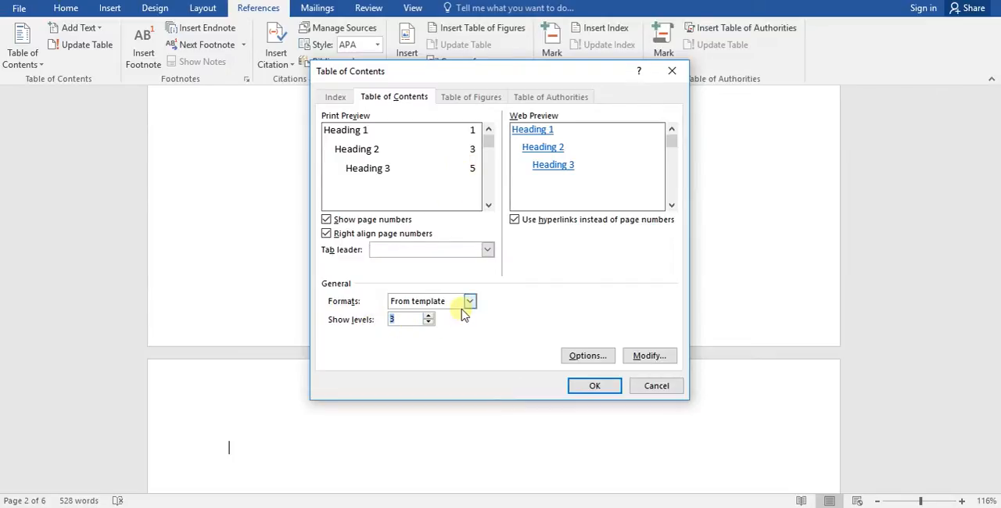
pyautogui.click(469, 302)
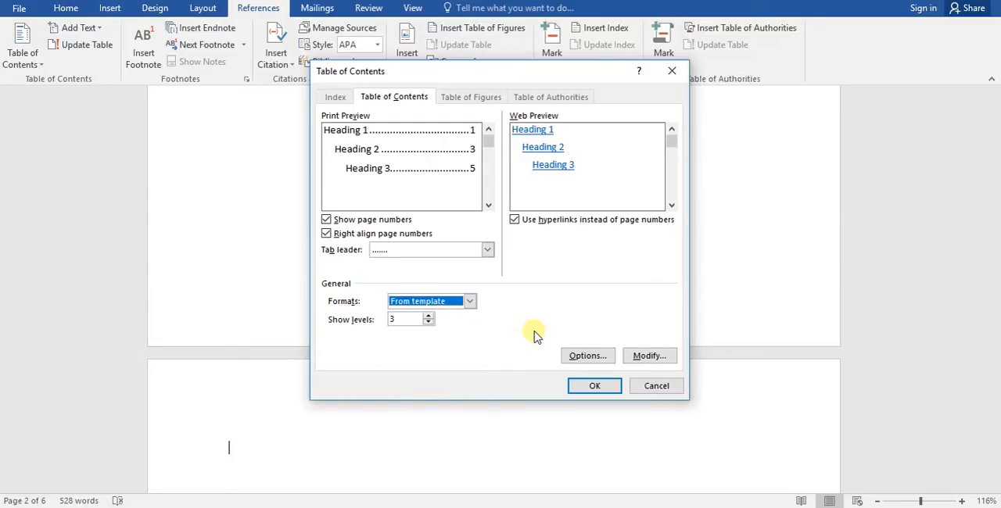
pyautogui.moveTo(479, 325)
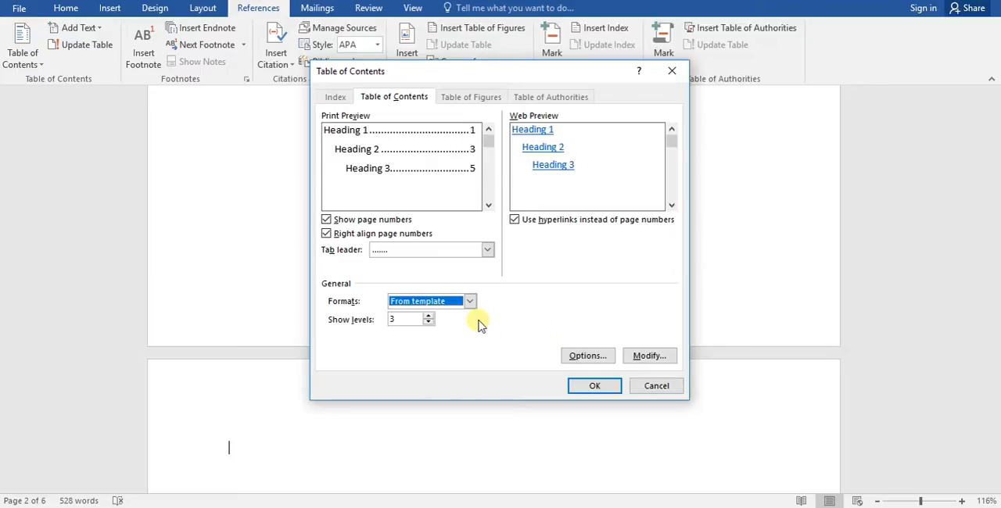
pyautogui.moveTo(596, 298)
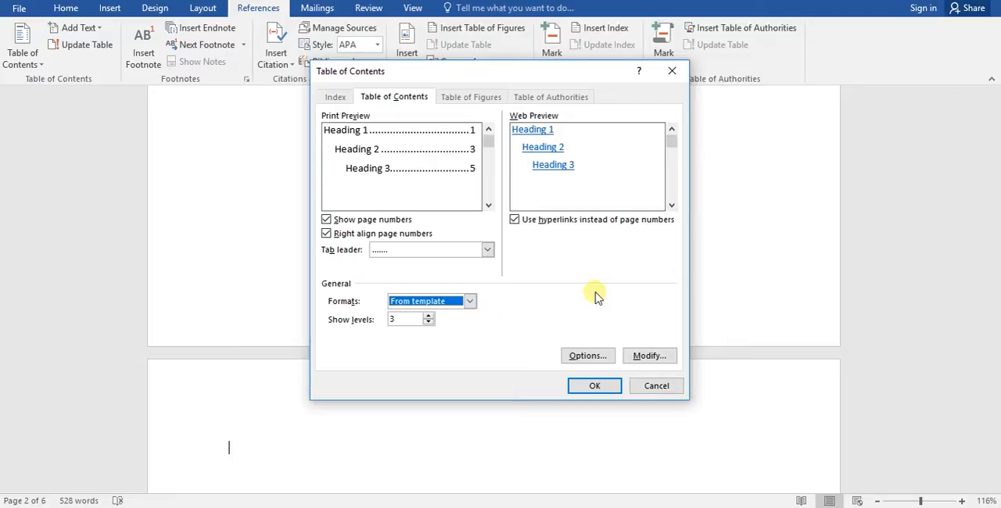
pyautogui.moveTo(546, 388)
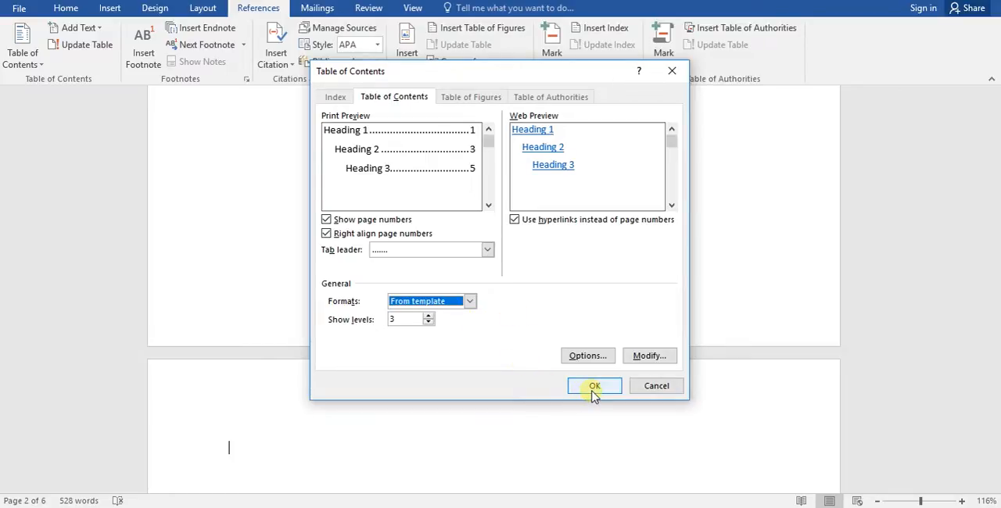
# Insert the four-section table of contents on page 2 and place the cursor before its first entry.
pyautogui.click(595, 386)
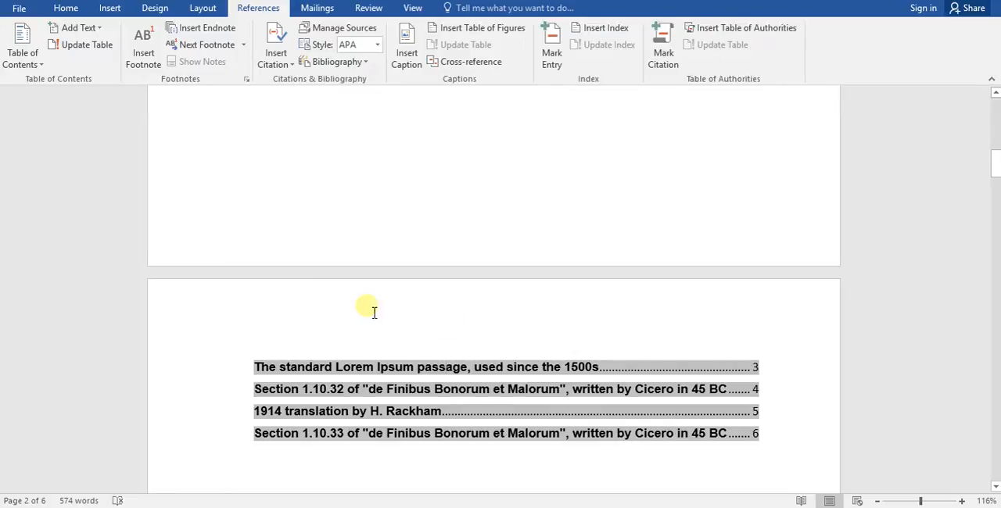
pyautogui.moveTo(262, 367)
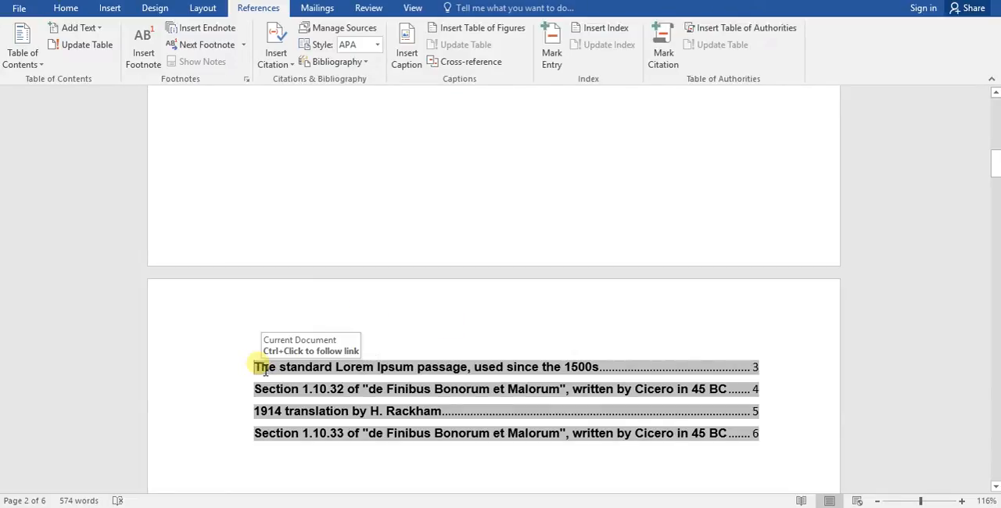
pyautogui.click(258, 368)
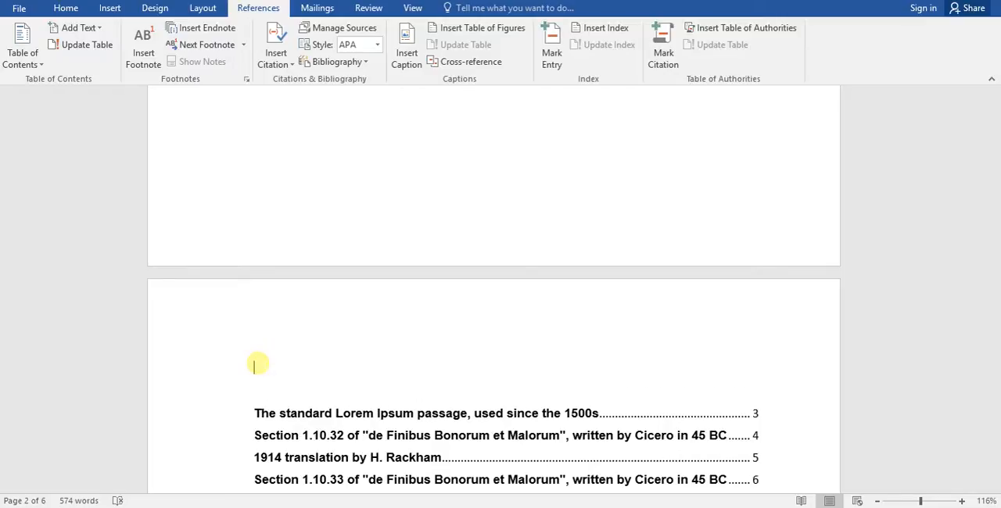
# Type the title 'Table Of Contents' above the list and select the title line.
pyautogui.write('Tab')
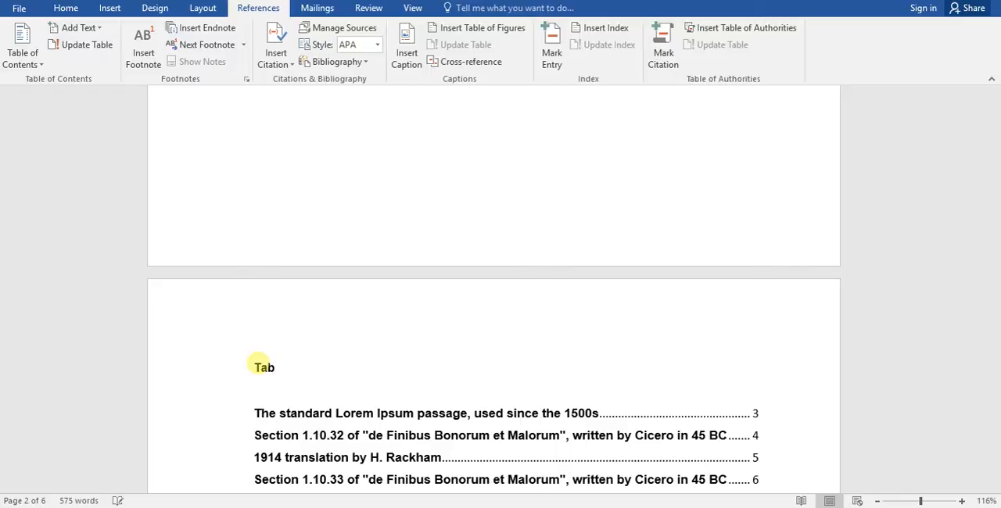
pyautogui.write('le Of Cont')
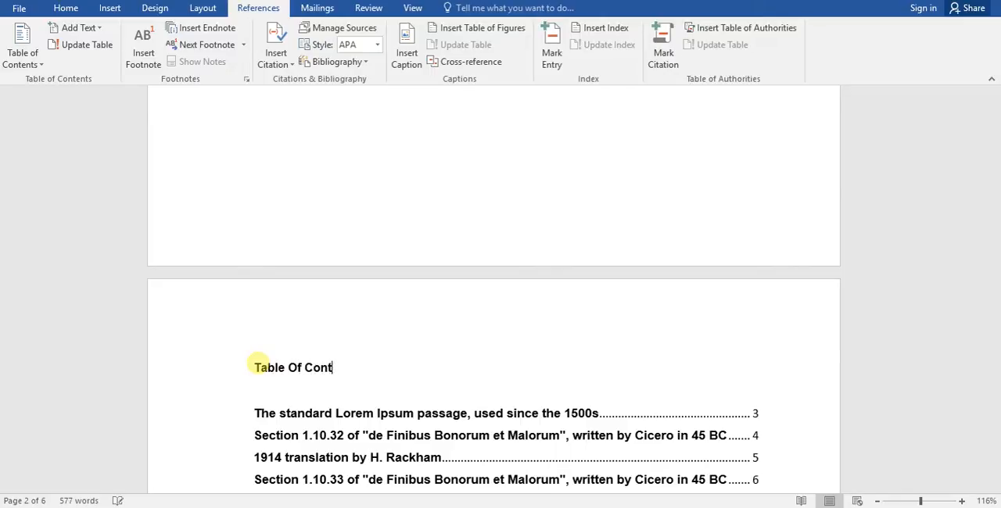
pyautogui.write('ents')
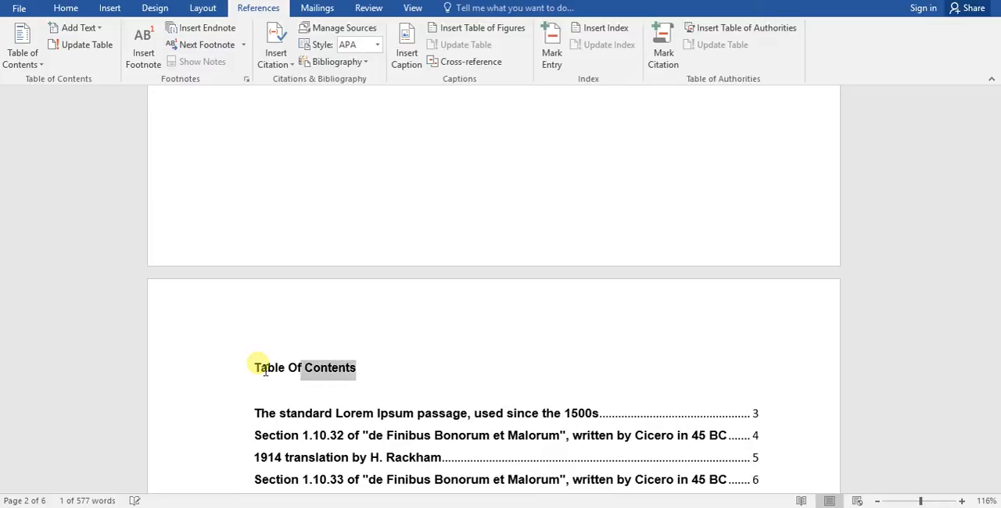
pyautogui.tripleClick(304, 368)
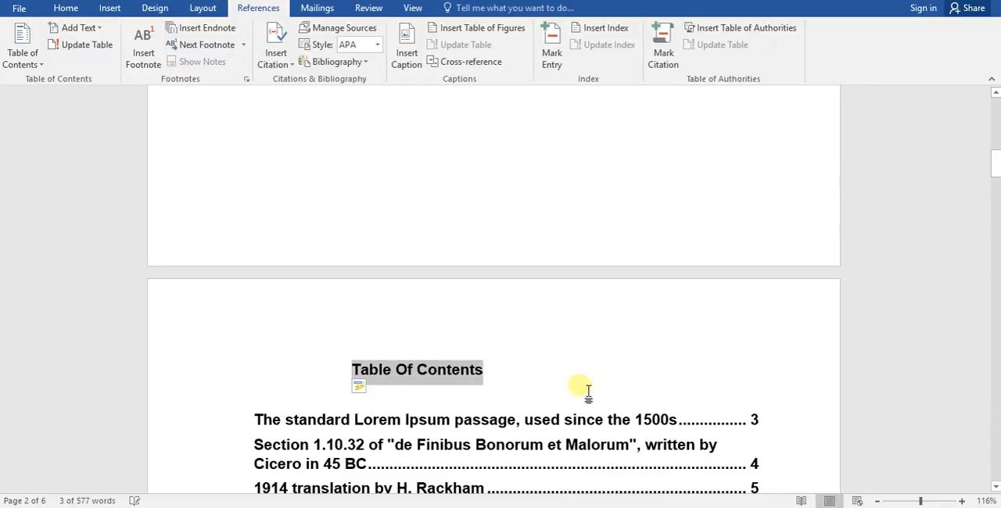
pyautogui.moveTo(65, 7)
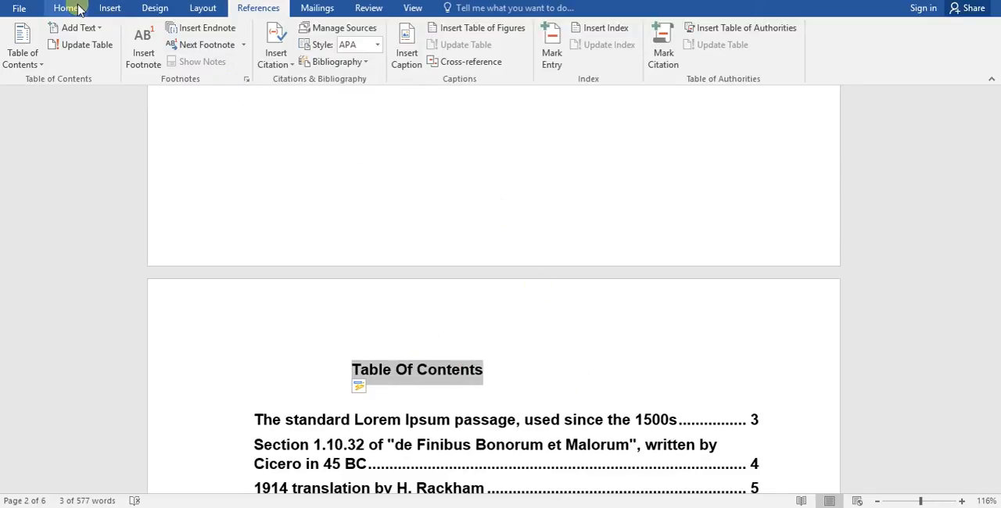
# Center the 'Table Of Contents' title and the contents entries, then deselect.
pyautogui.click(66, 7)
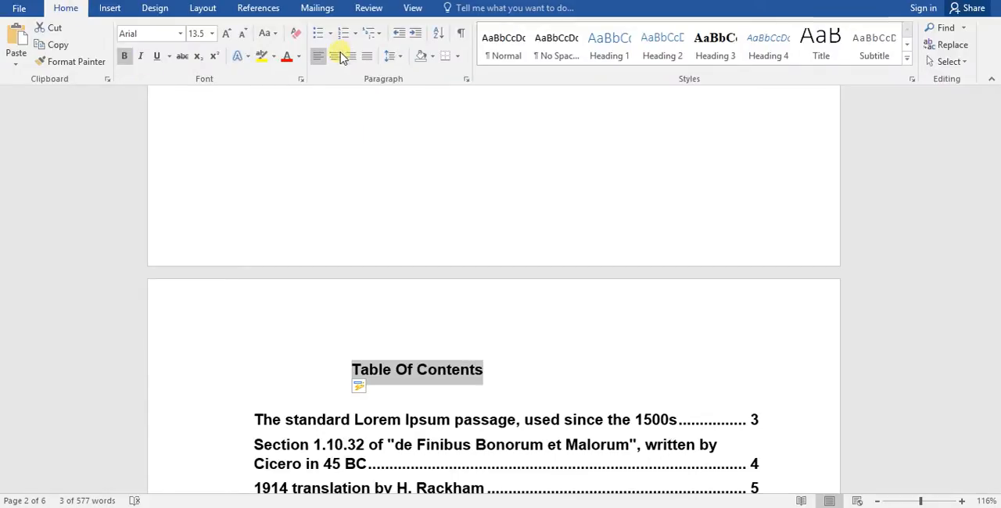
pyautogui.click(334, 56)
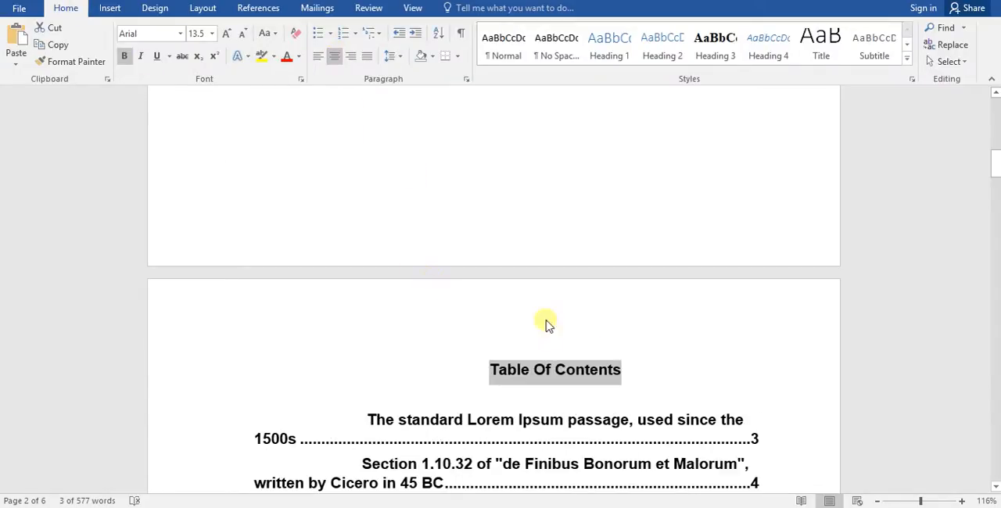
pyautogui.moveTo(579, 358)
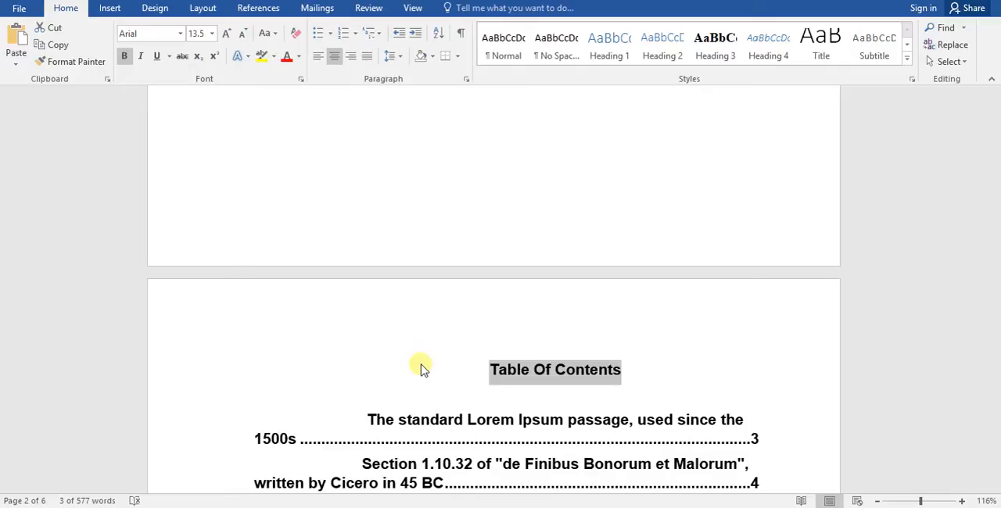
pyautogui.moveTo(661, 442)
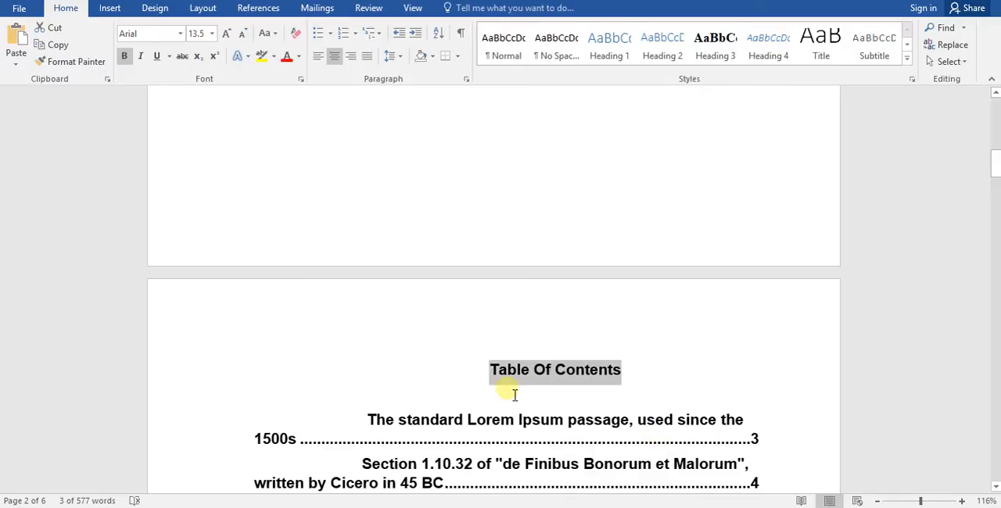
pyautogui.click(622, 369)
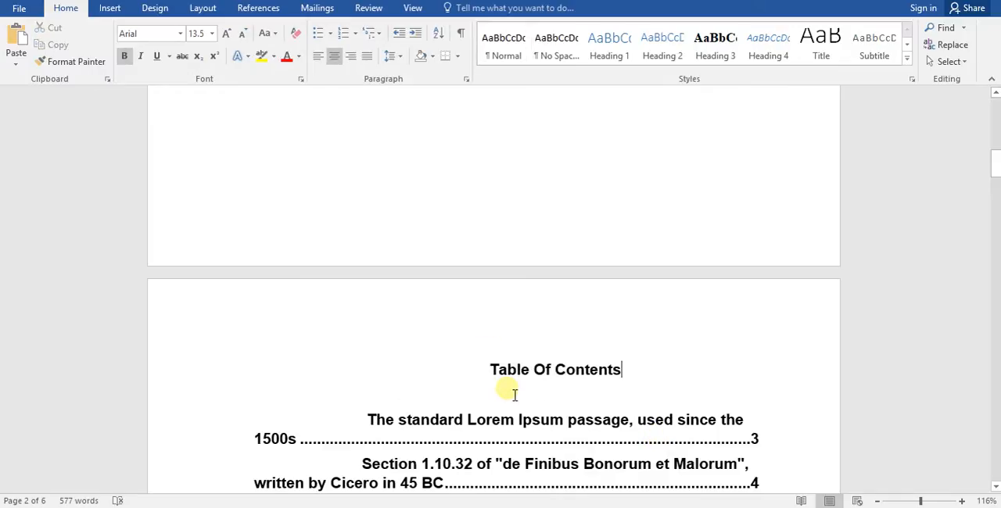
pyautogui.moveTo(482, 356)
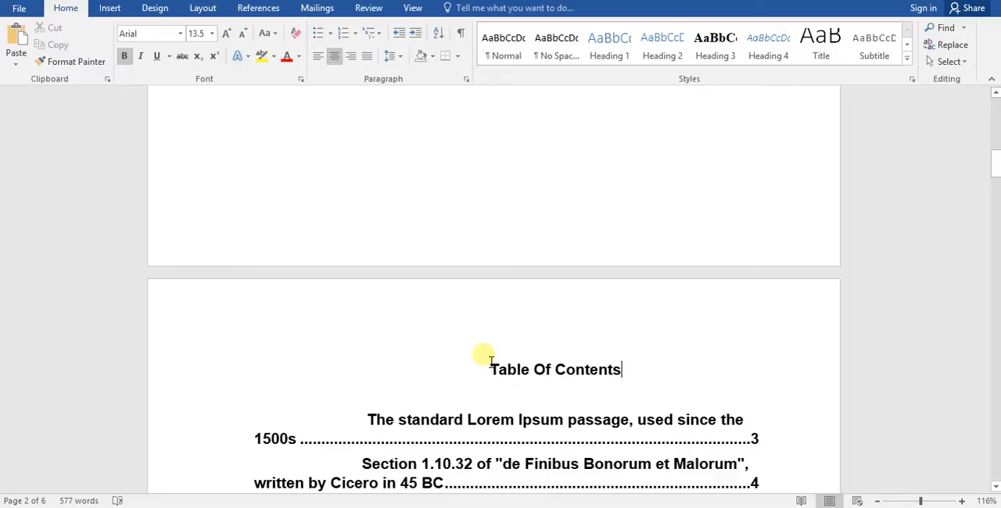
# Replace the typed title and list with Automatic Table 1 contents listing pages 3–6.
pyautogui.moveTo(489, 369); pyautogui.dragTo(547, 482)
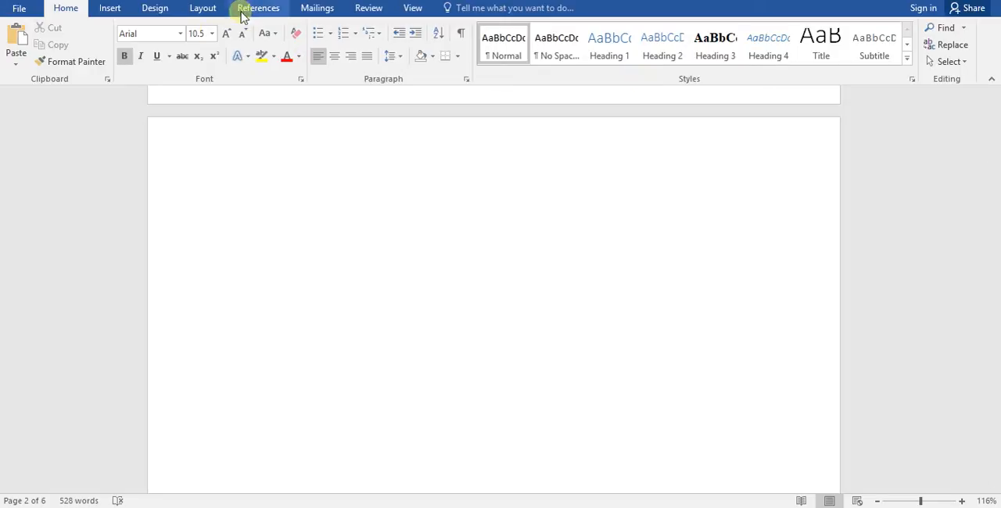
pyautogui.click(258, 8)
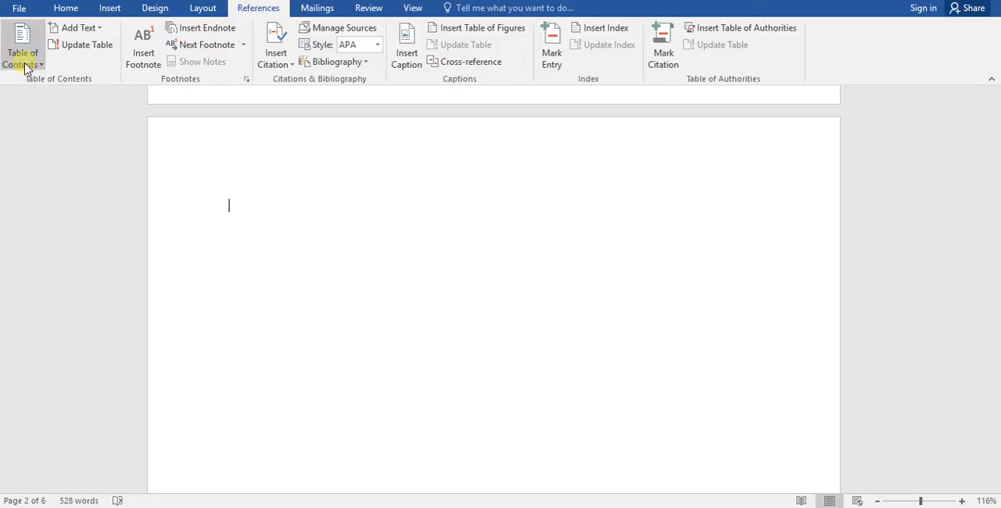
pyautogui.click(23, 53)
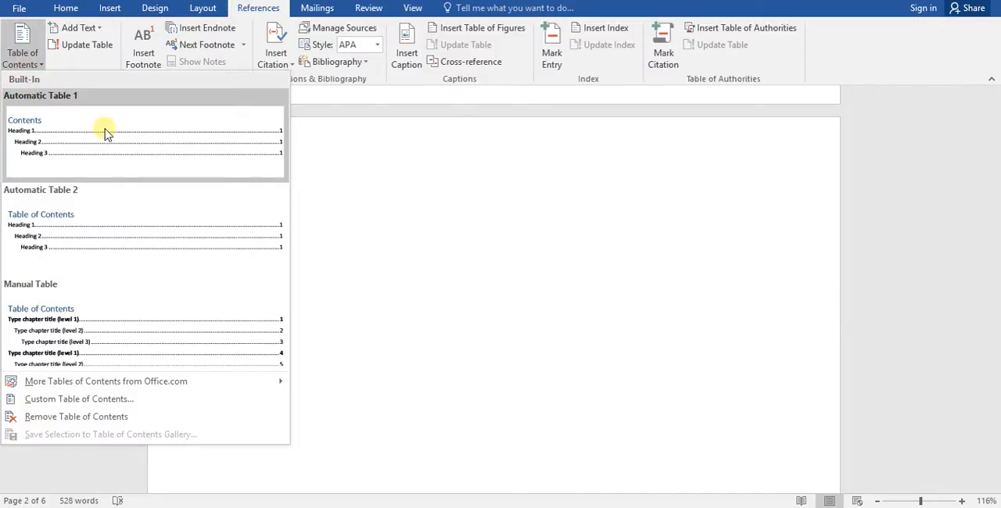
pyautogui.click(106, 129)
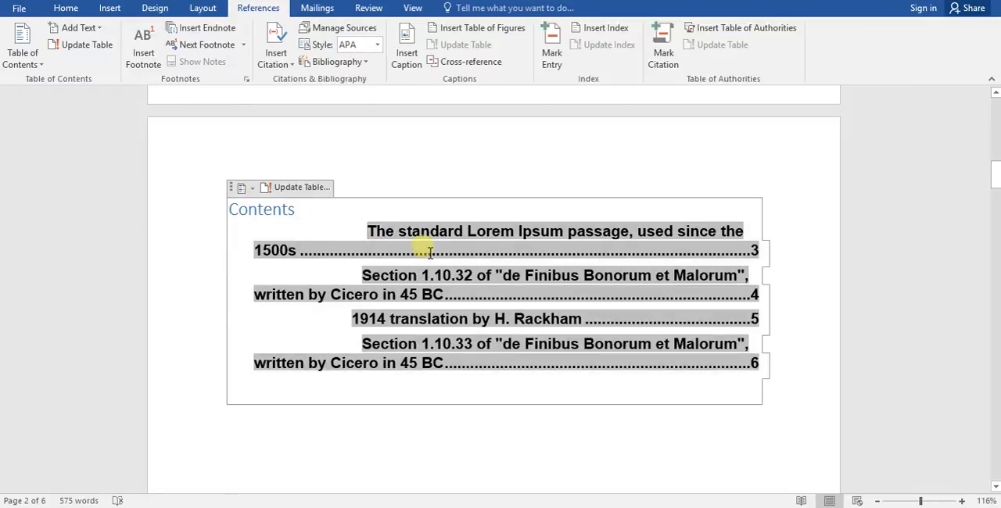
pyautogui.click(66, 8)
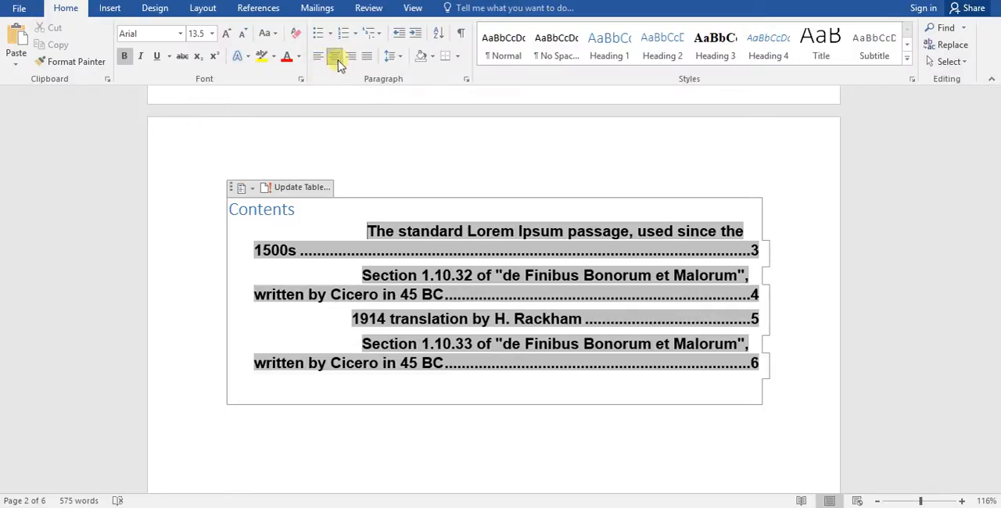
# Justify the contents entries and retype the 'Contents' heading as 'Table Of Contents'.
pyautogui.click(350, 56)
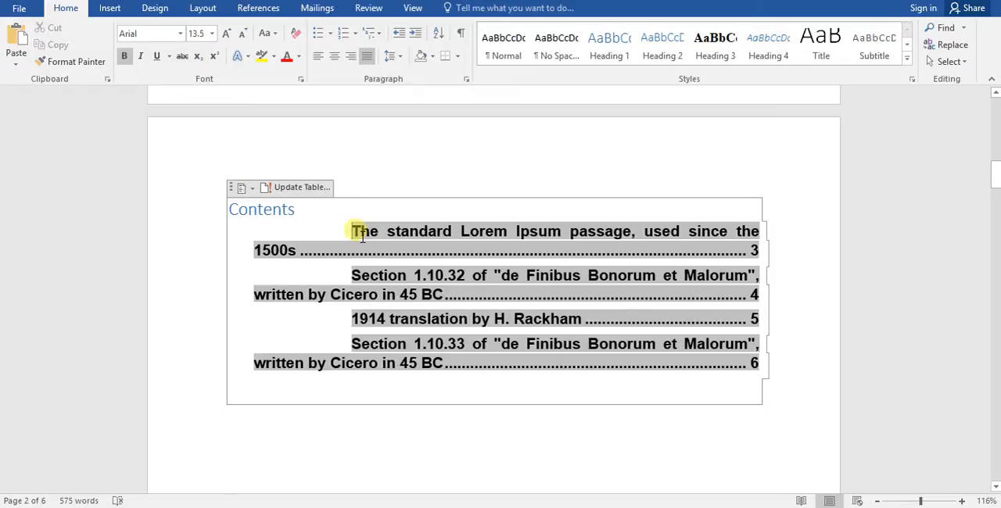
pyautogui.click(270, 210)
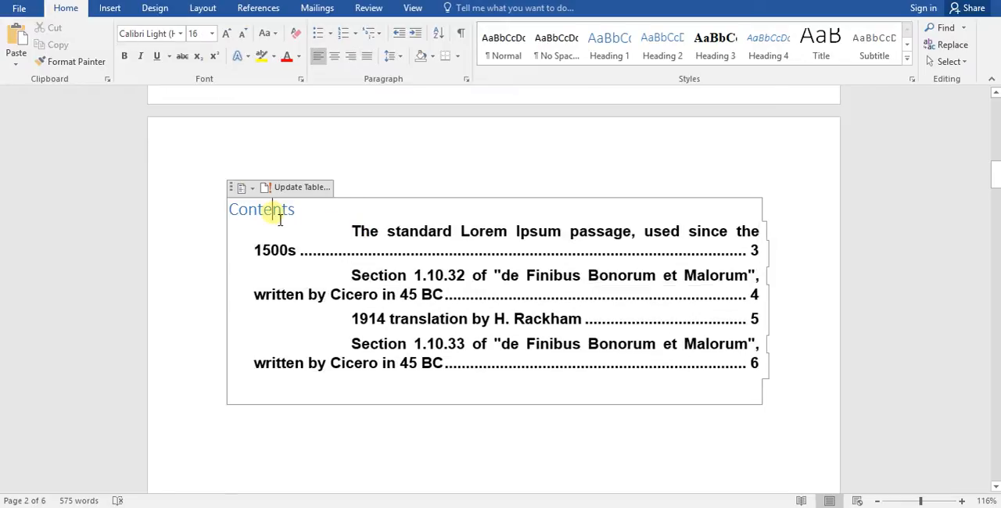
pyautogui.write('Table Of')
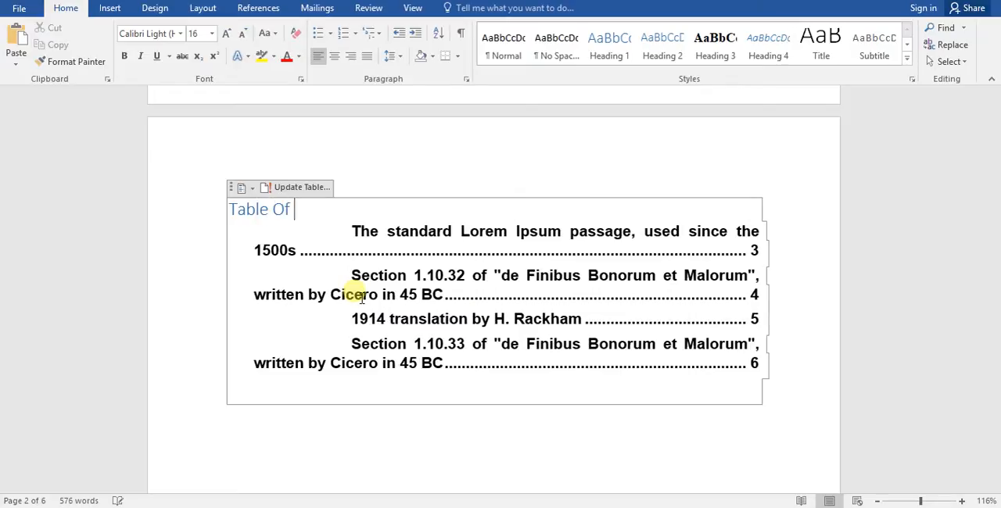
pyautogui.write('Contents')
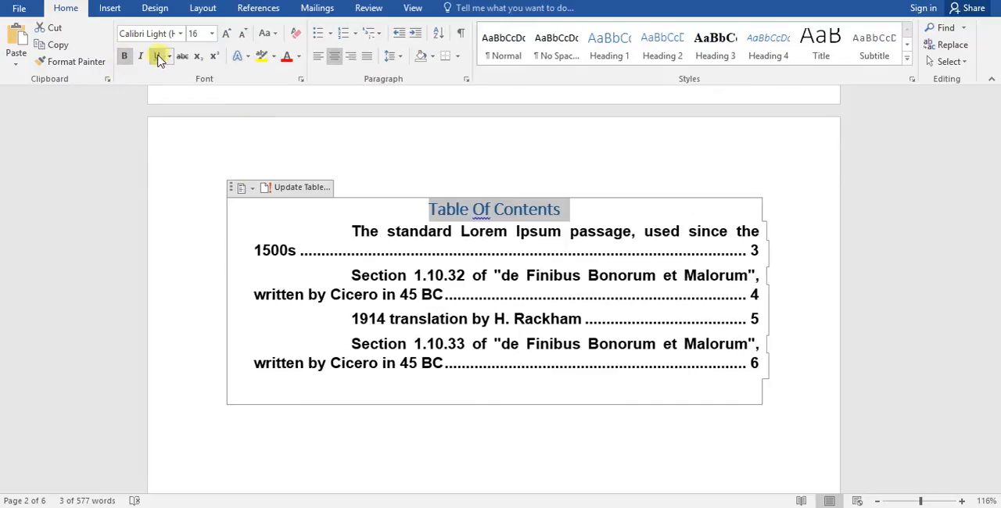
# Underline the 'Table Of Contents' title.
pyautogui.click(156, 55)
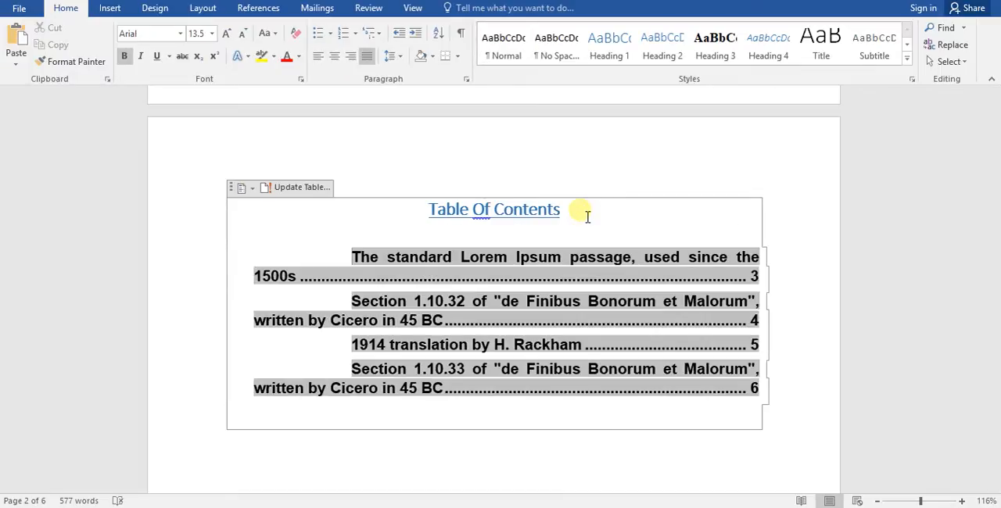
pyautogui.moveTo(281, 187)
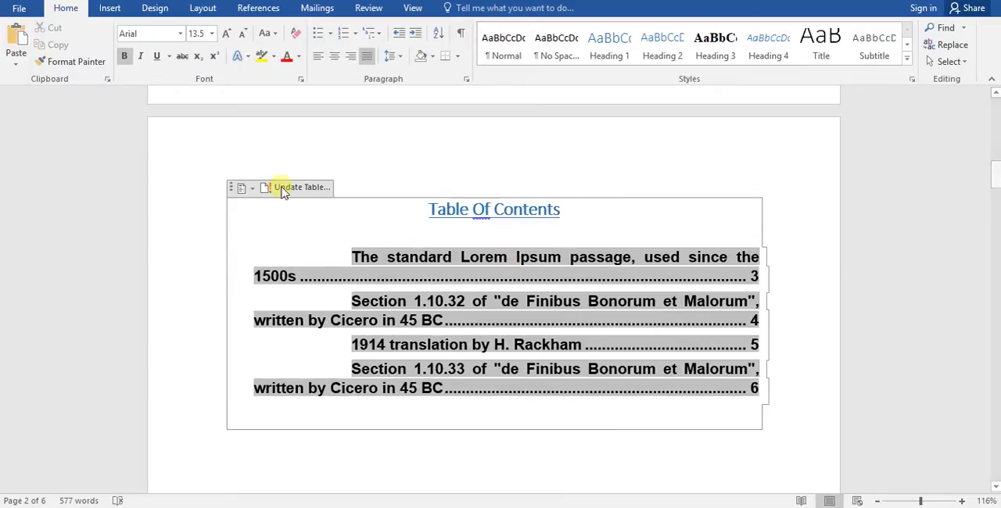
pyautogui.moveTo(352, 298)
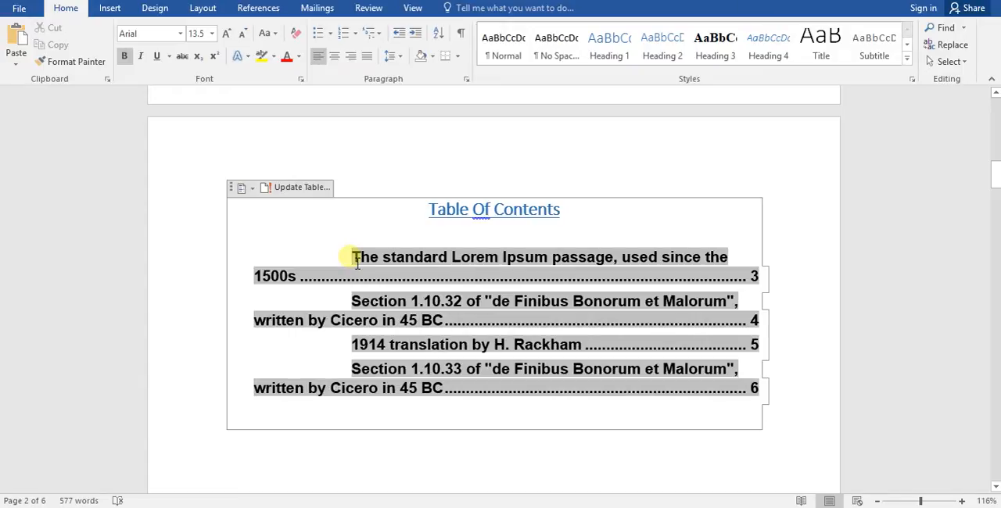
pyautogui.moveTo(540, 282)
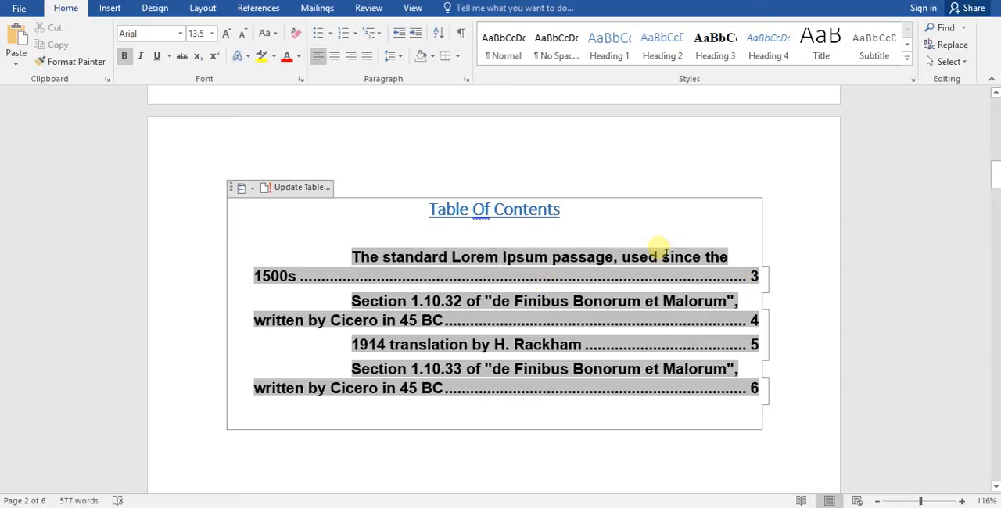
pyautogui.moveTo(633, 240)
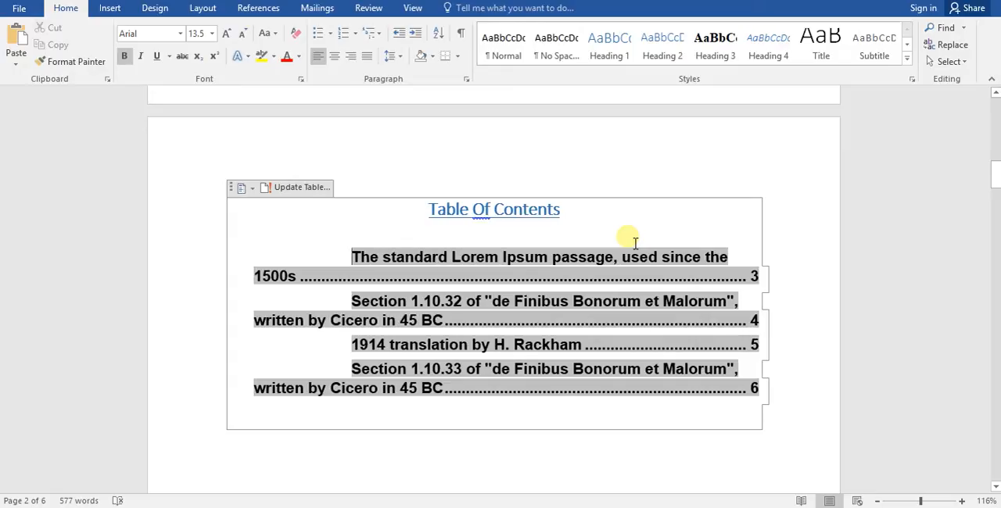
pyautogui.moveTo(609, 263)
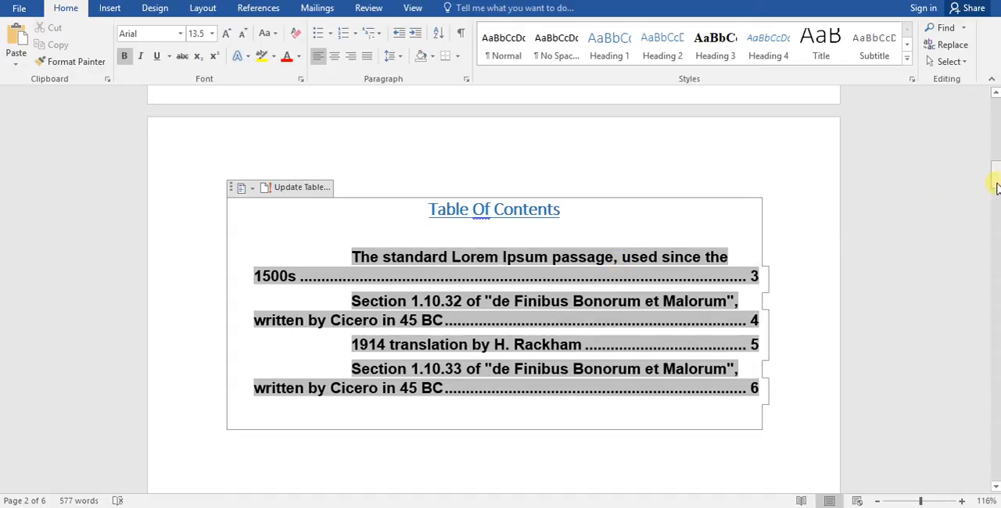
pyautogui.moveTo(586, 292)
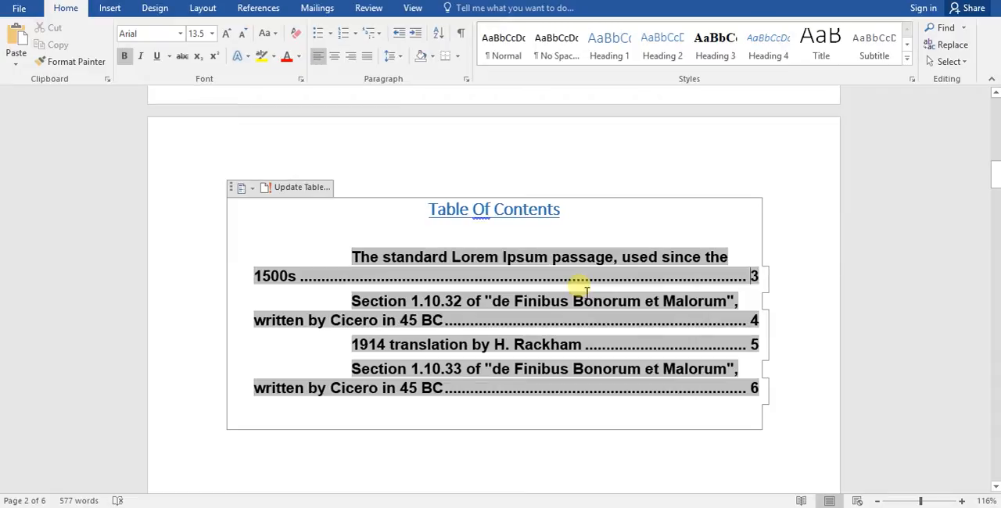